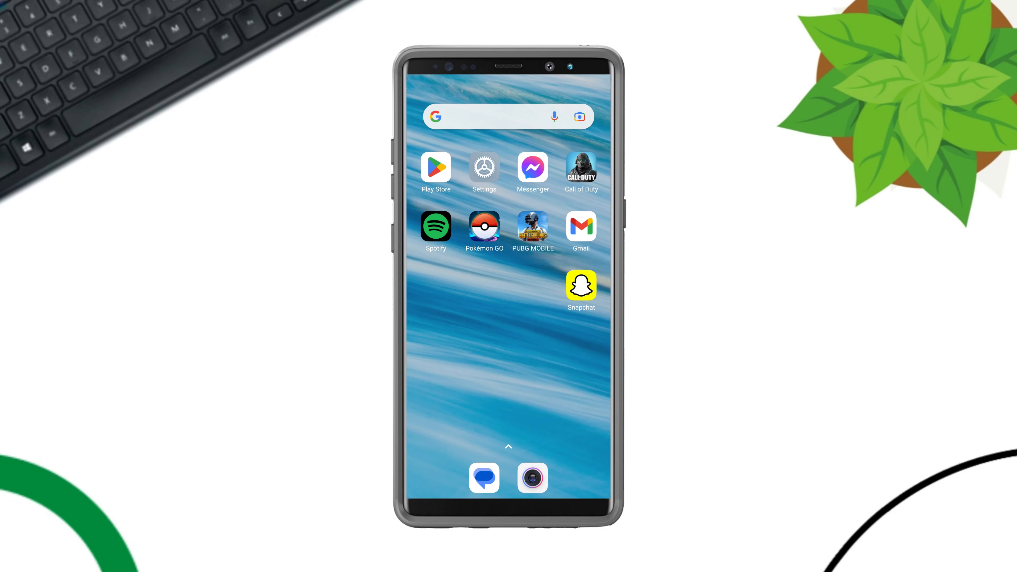
- Launch SaveStory from its Play Store listing and cancel the Tutorial dialog
left_click(435, 167)
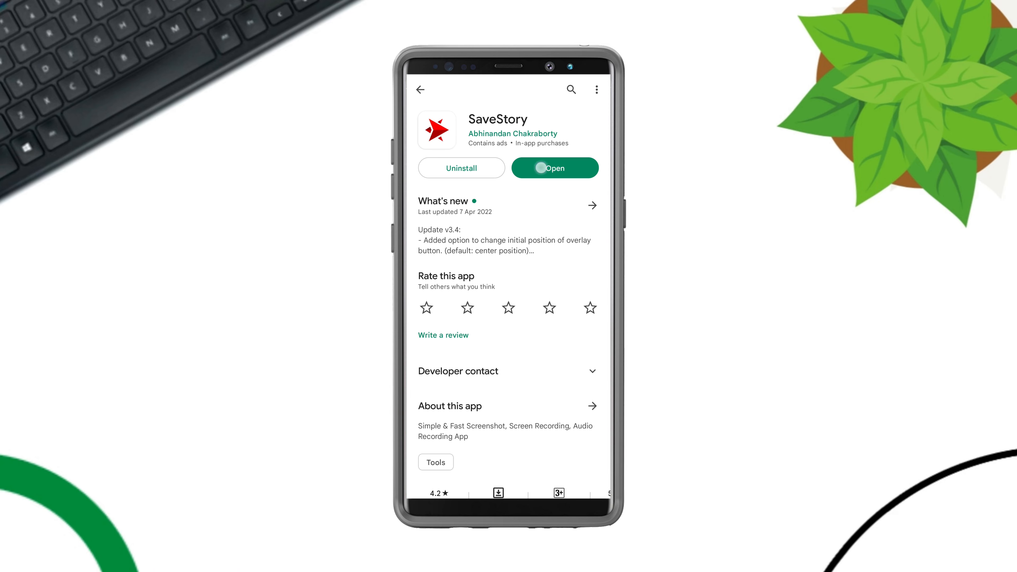
left_click(555, 168)
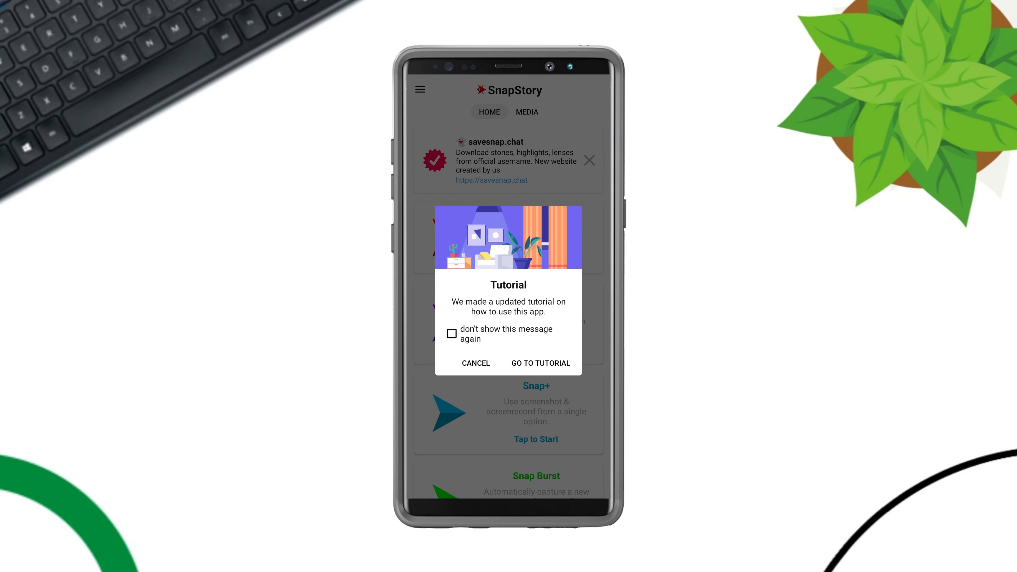
left_click(475, 364)
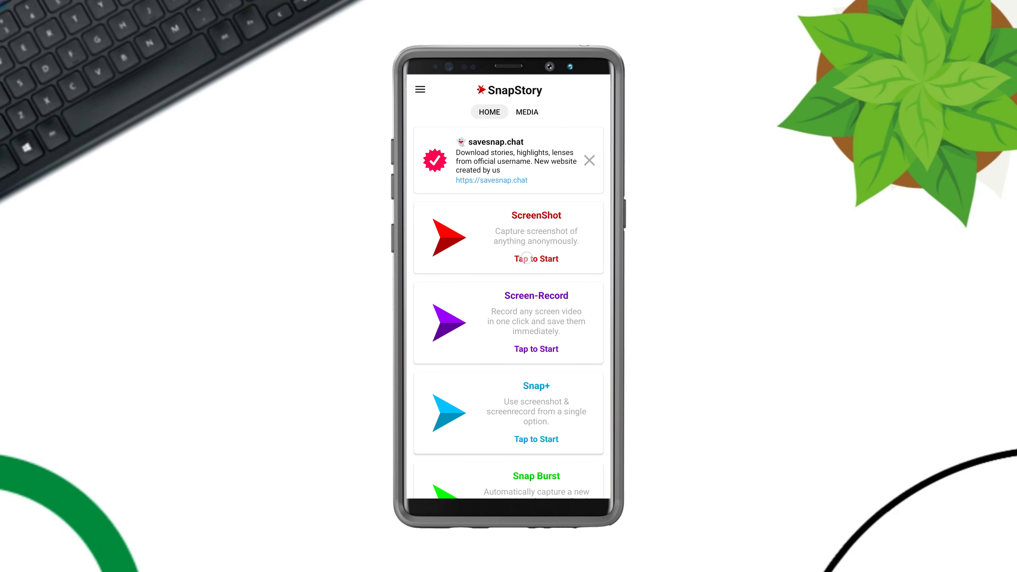
- Start the ScreenShot feature and allow SnapStory to display over other apps
left_click(536, 259)
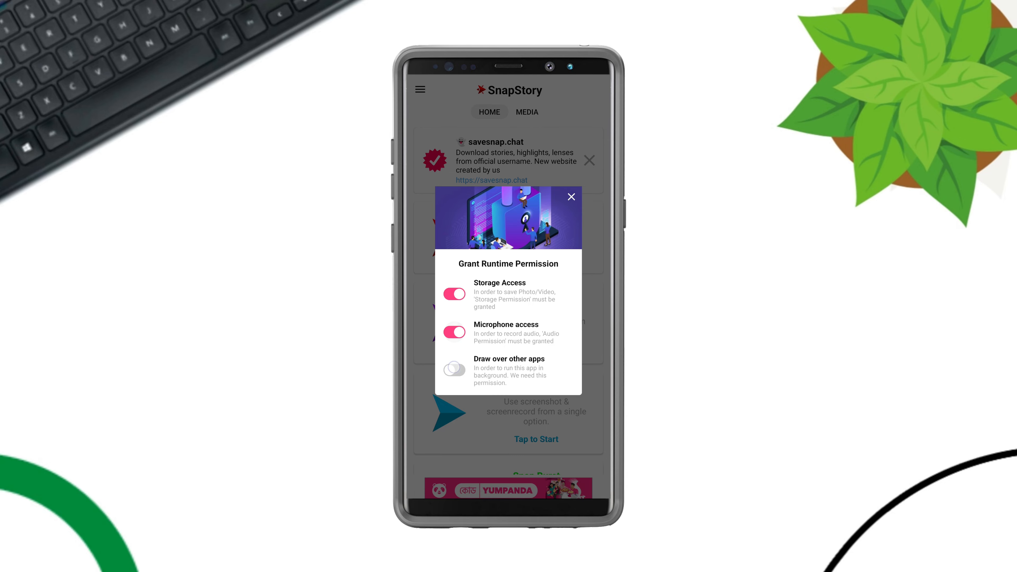
left_click(454, 370)
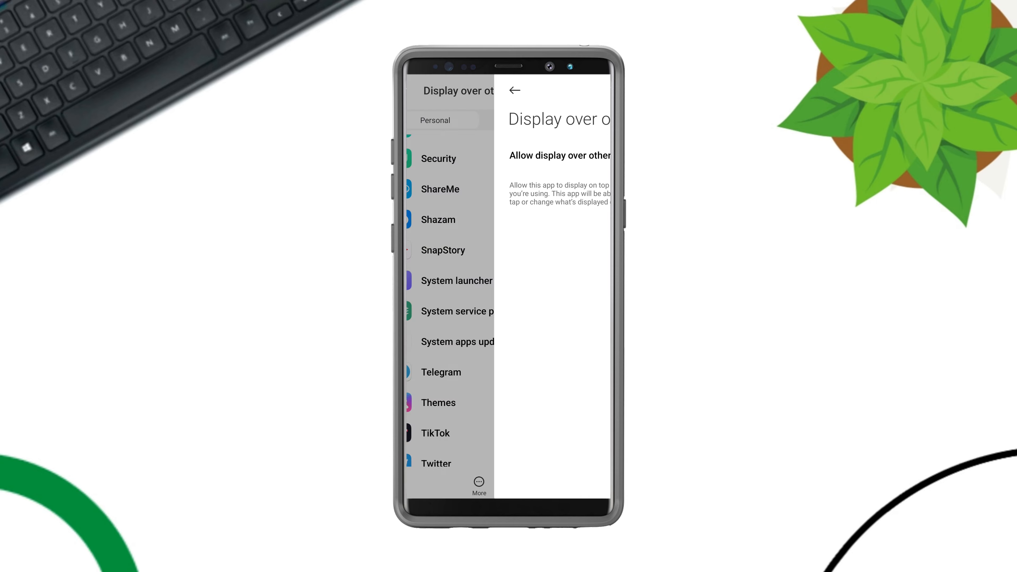
left_click(514, 90)
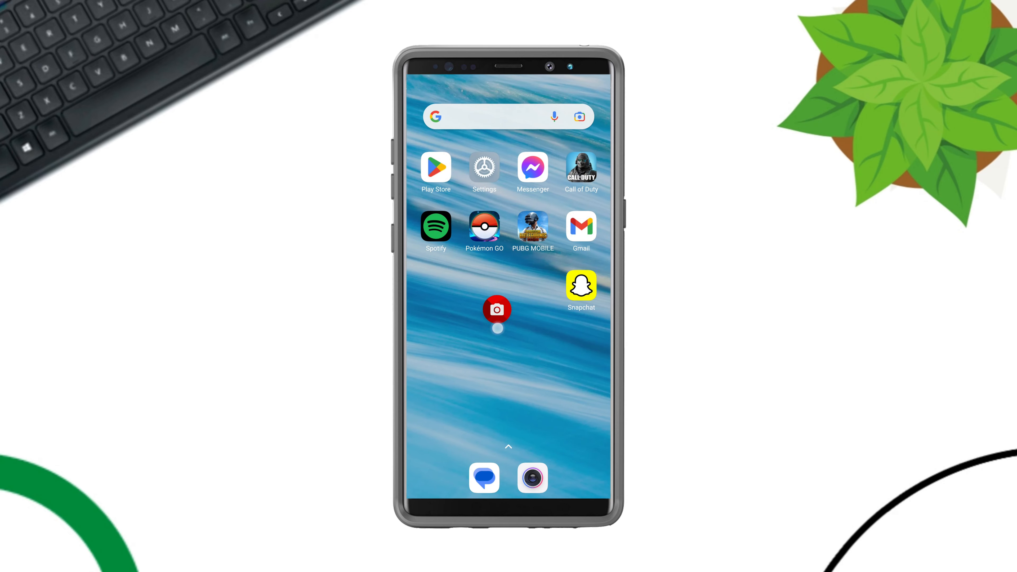
- Position the floating camera button and bring it over the top Snapchat chat
left_click_drag(497, 308, 517, 326)
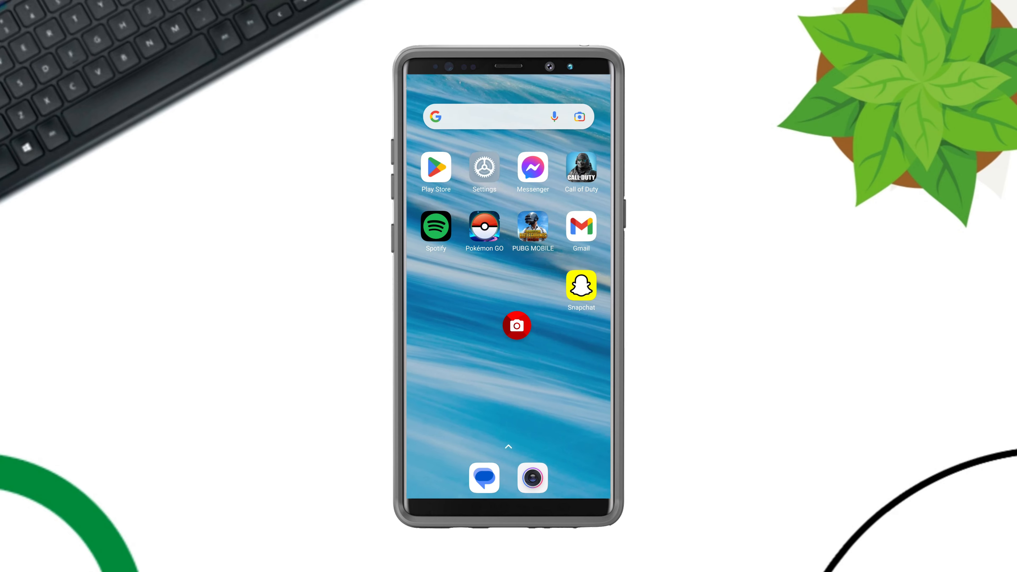
left_click(581, 285)
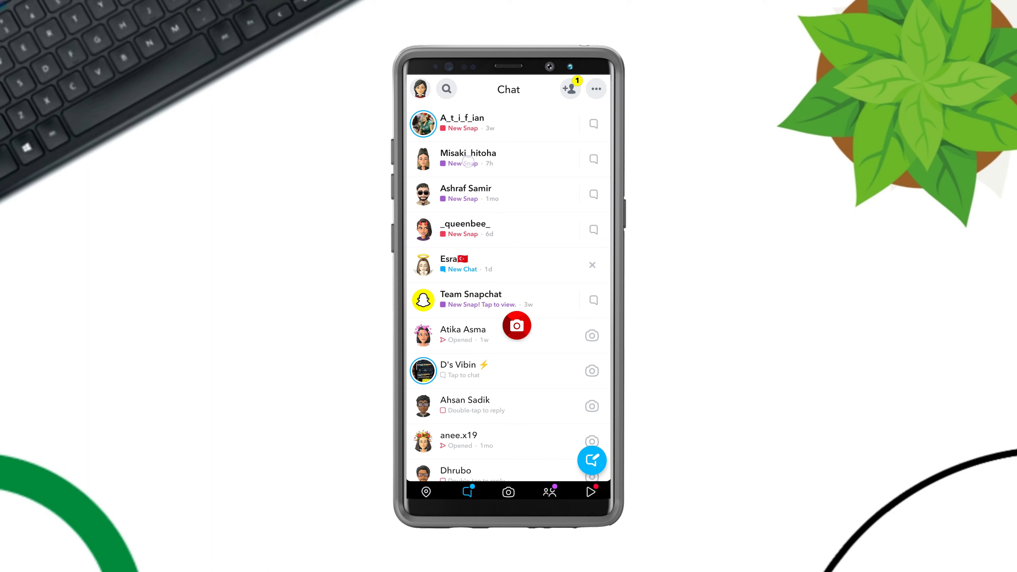
left_click(462, 118)
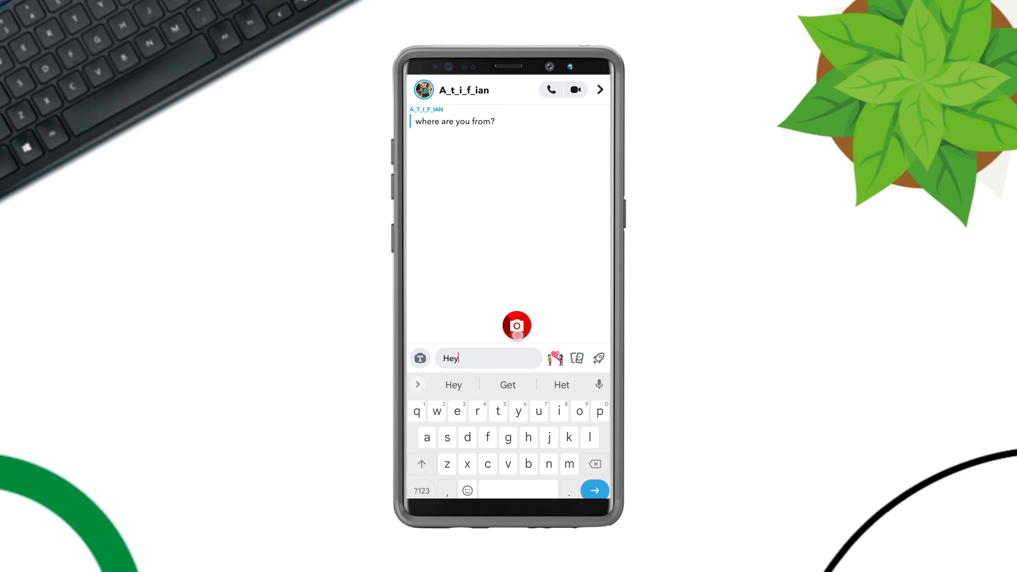